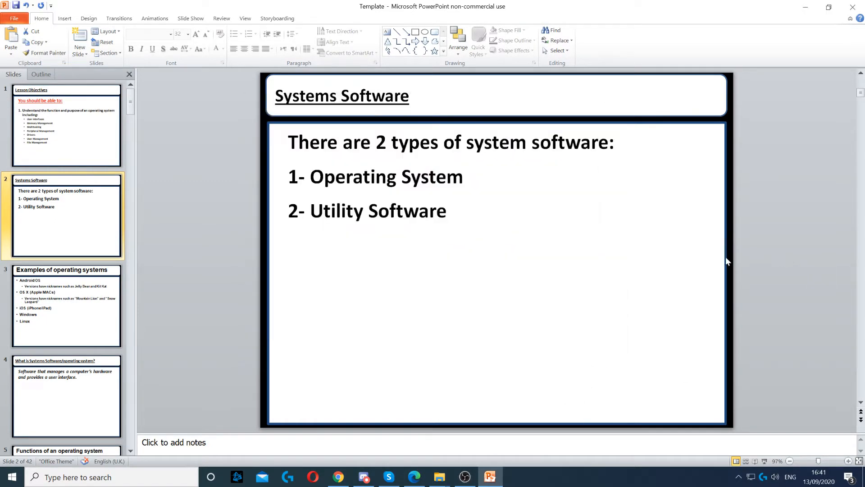
Advance through slide 3 to slide 4, the operating system definition, highlighting then clearing its definition text.
click(65, 307)
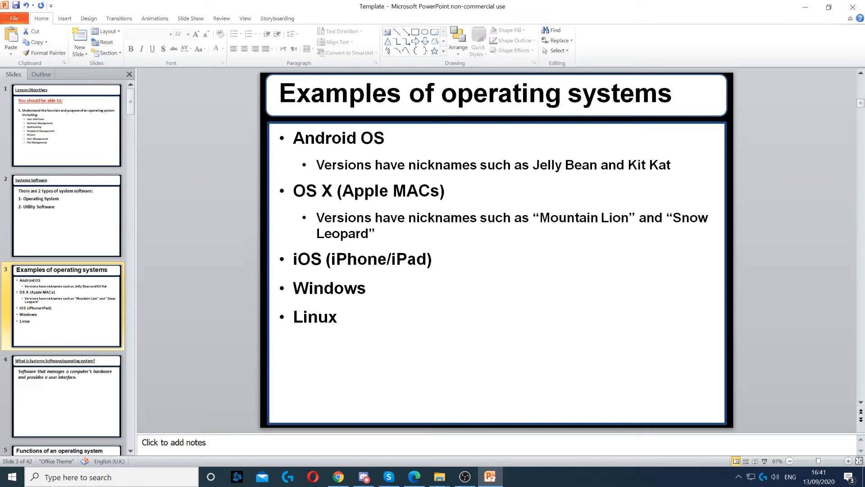
click(66, 397)
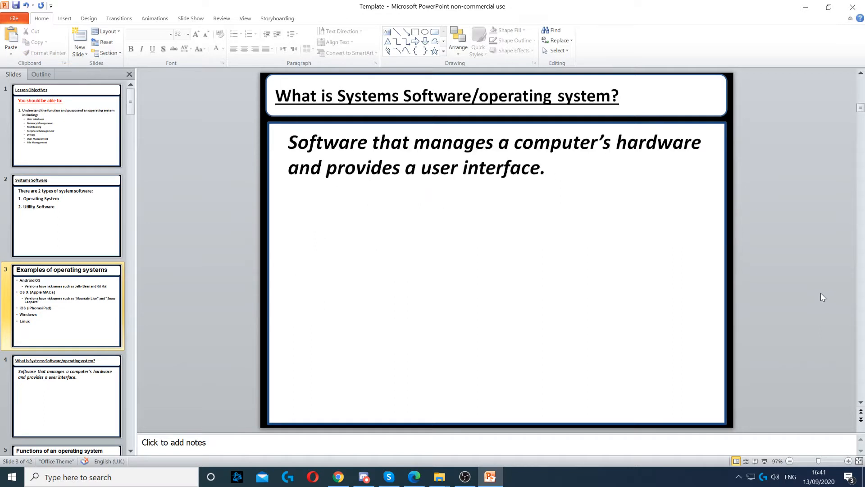
click(66, 397)
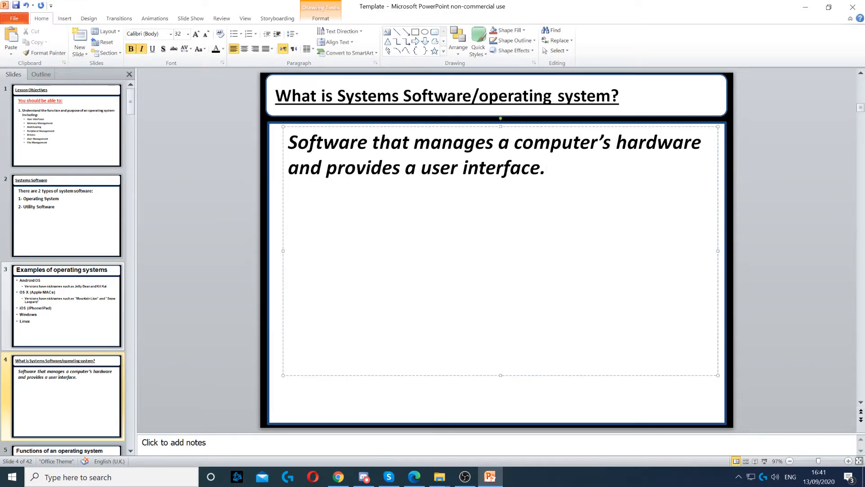
click(547, 169)
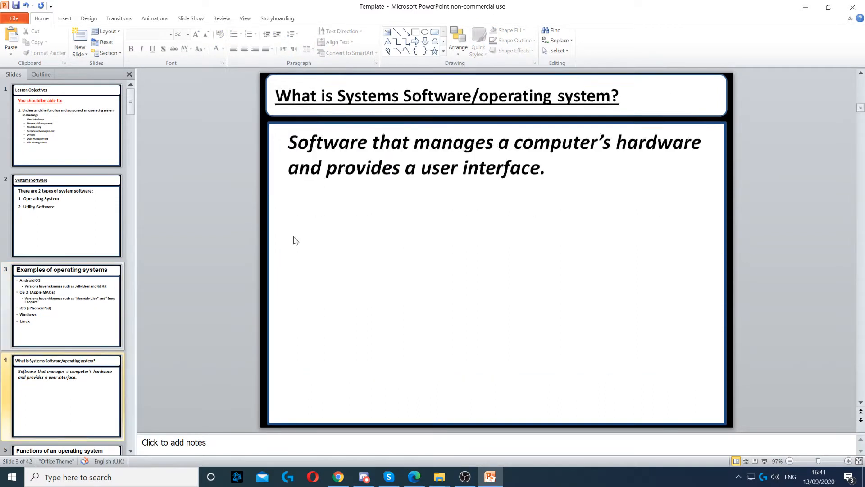
click(65, 394)
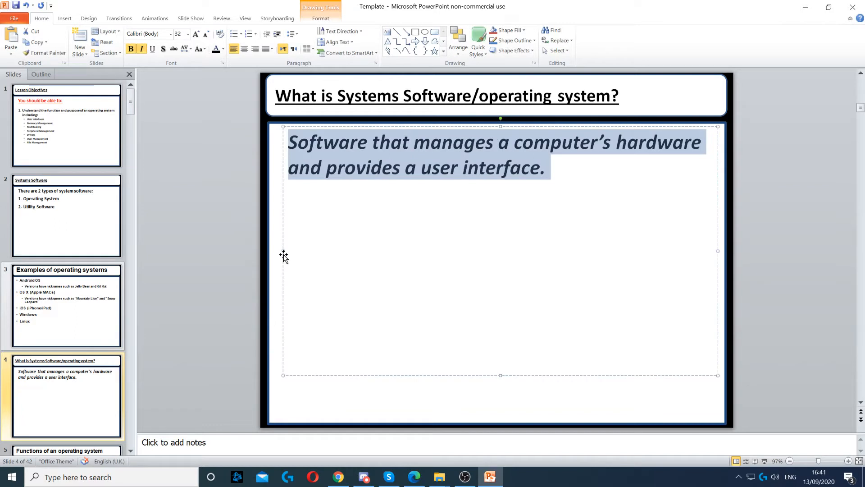
click(216, 247)
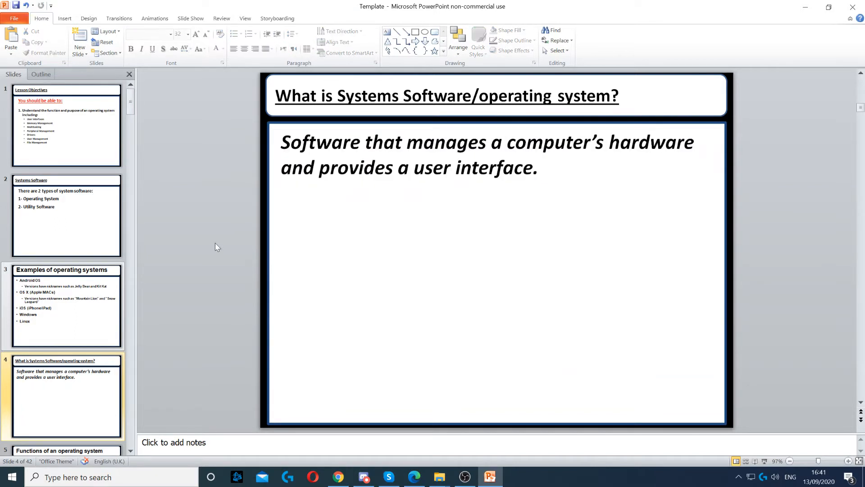
mouse_move(226, 227)
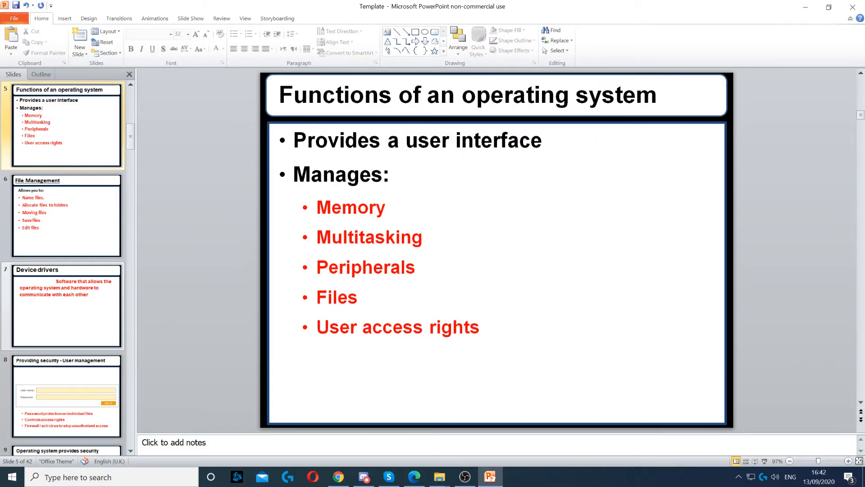
mouse_move(223, 149)
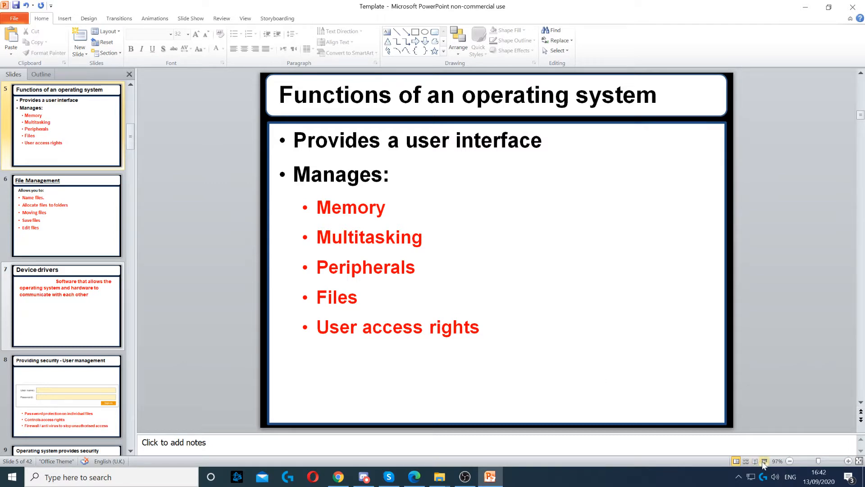
Advance through the OS functions and device drivers slides to slide 8, user management security.
click(66, 306)
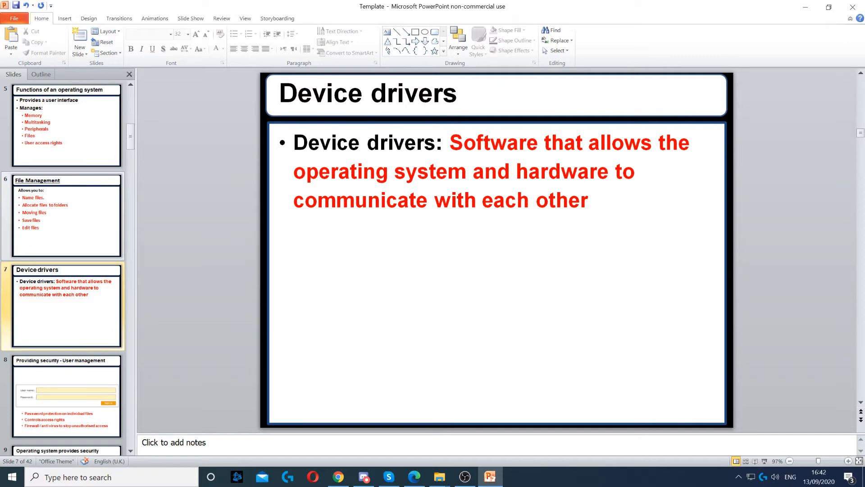
click(65, 397)
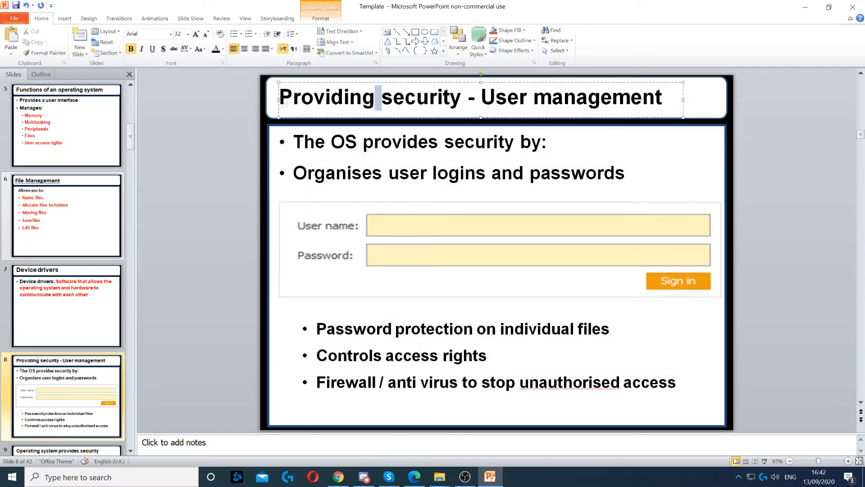
Clear the selection on the user management slide's title box.
click(395, 247)
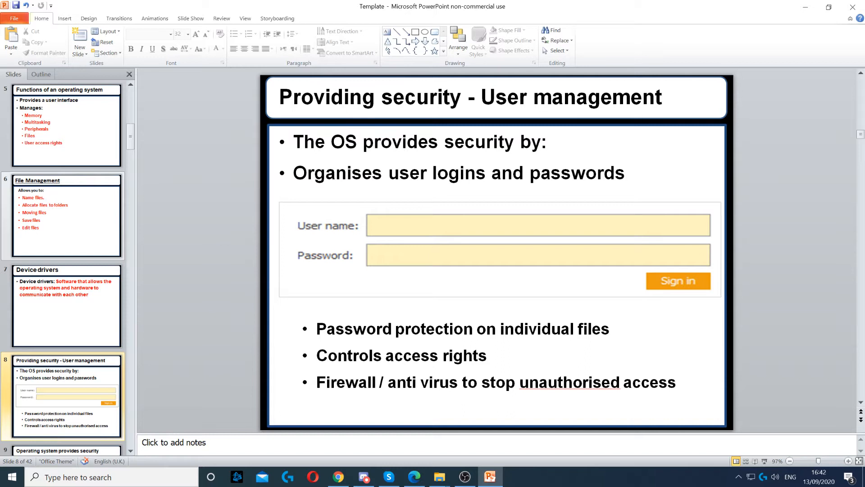
mouse_move(616, 131)
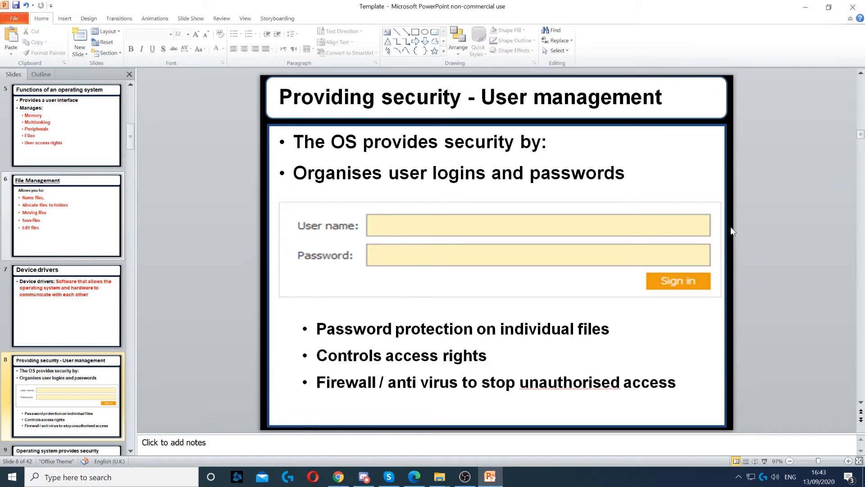
mouse_move(709, 221)
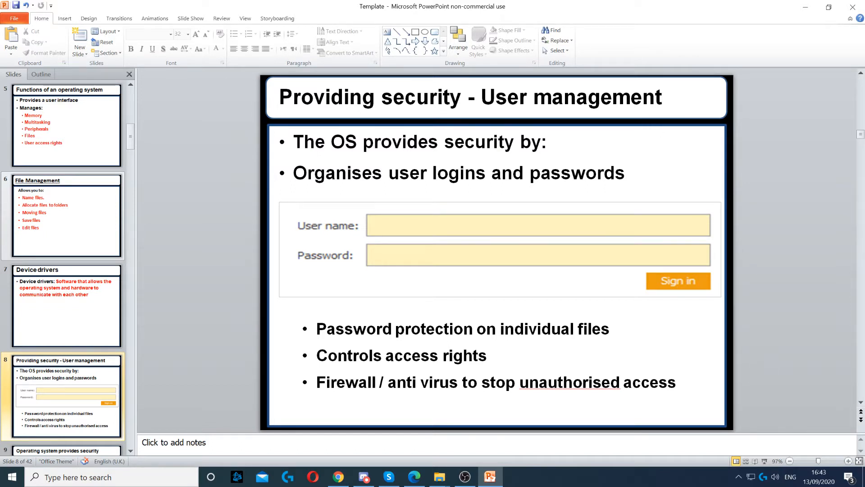
mouse_move(225, 330)
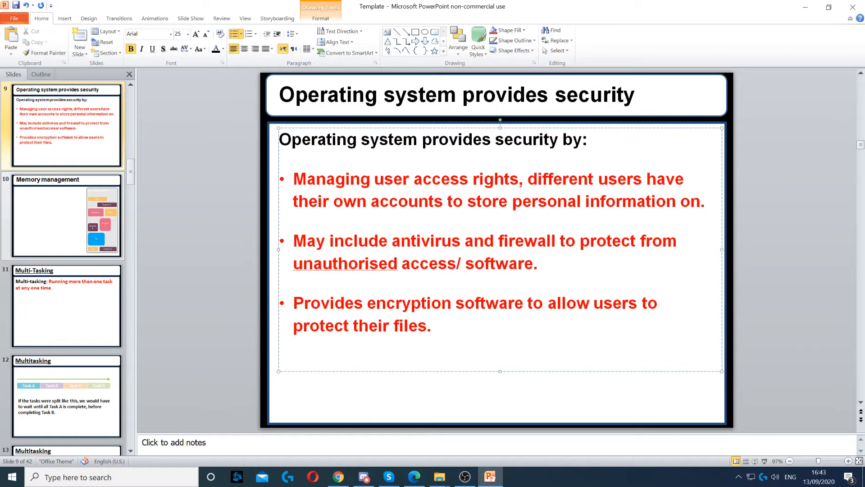
Clear the text selection on the security slide and advance to slide 10, Memory management.
click(242, 210)
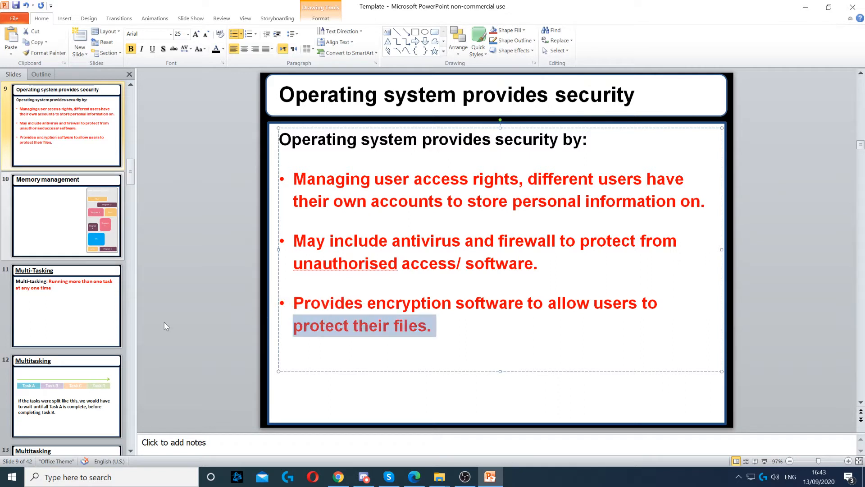
click(229, 306)
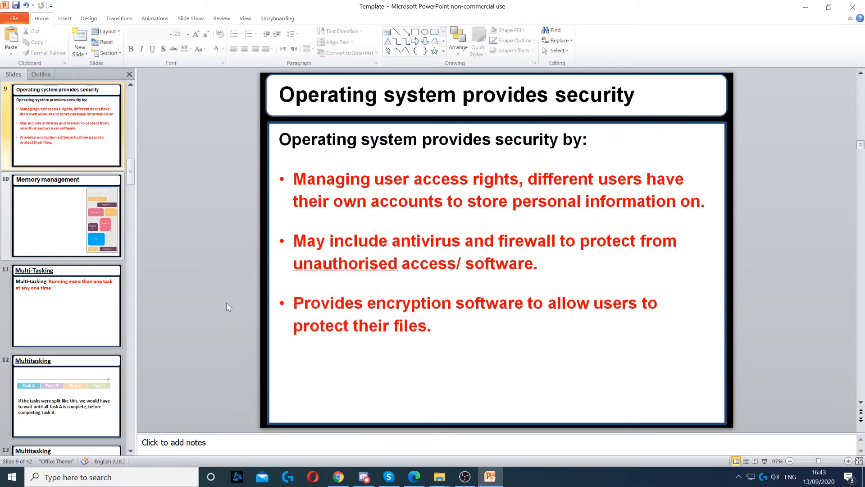
mouse_move(218, 284)
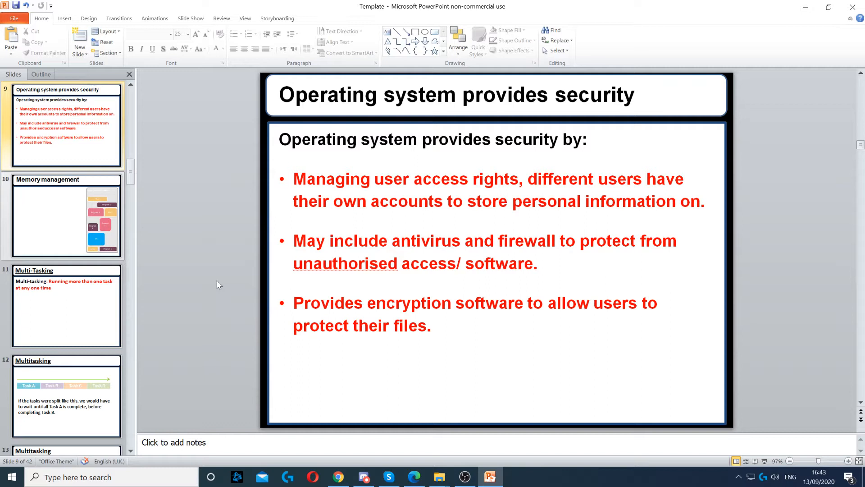
mouse_move(174, 272)
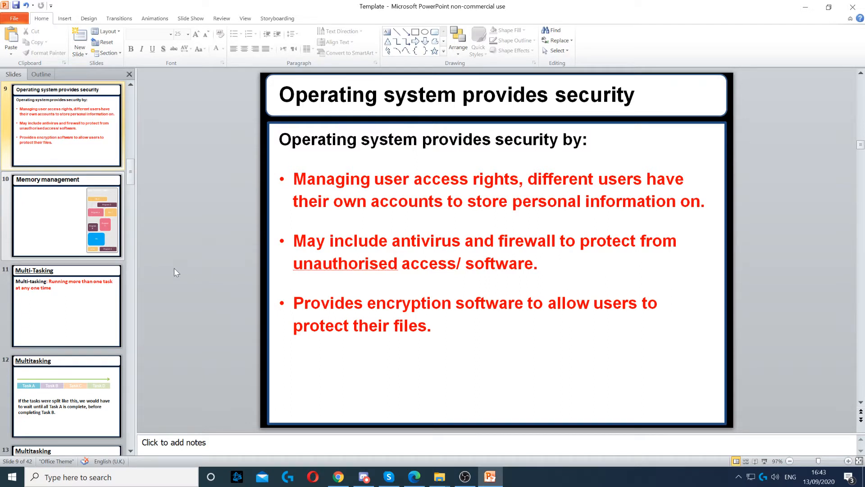
click(66, 218)
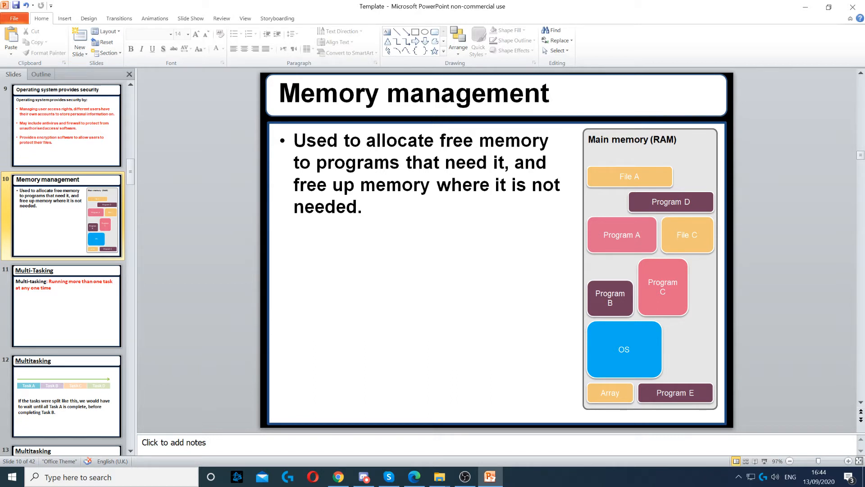
mouse_move(769, 195)
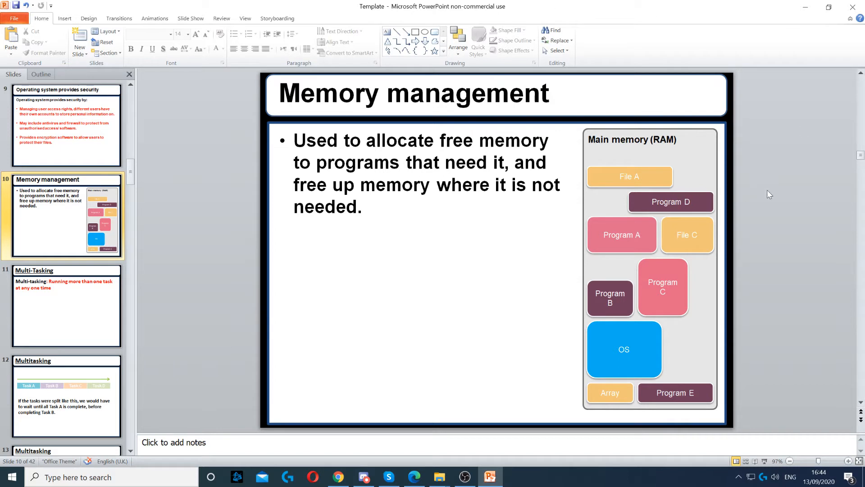
mouse_move(773, 181)
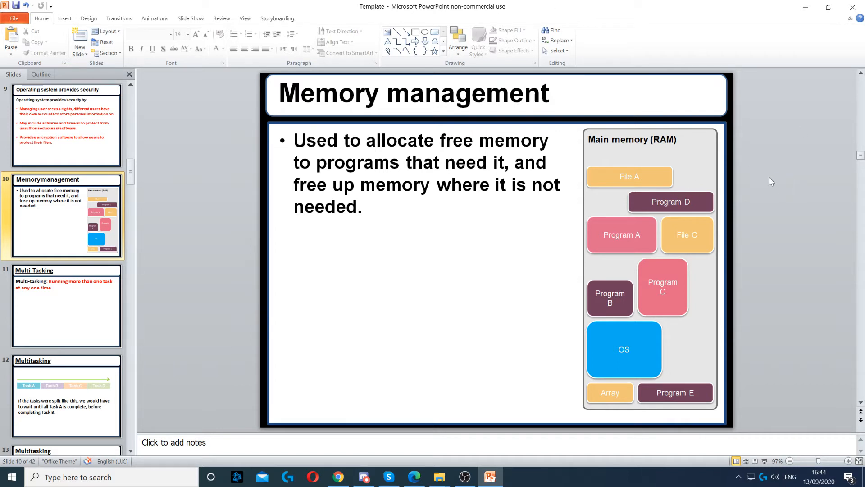
Advance through the multitasking slides to the tasks A to D slide, picking out each Task box in turn.
click(62, 305)
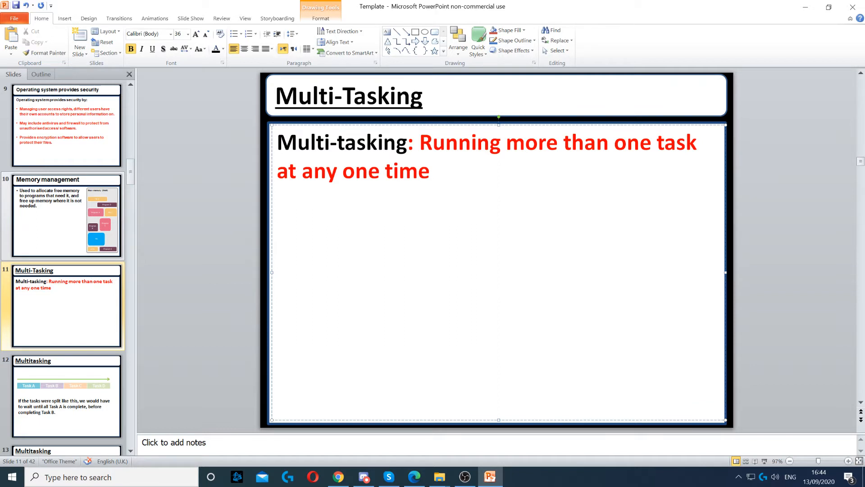
mouse_move(794, 170)
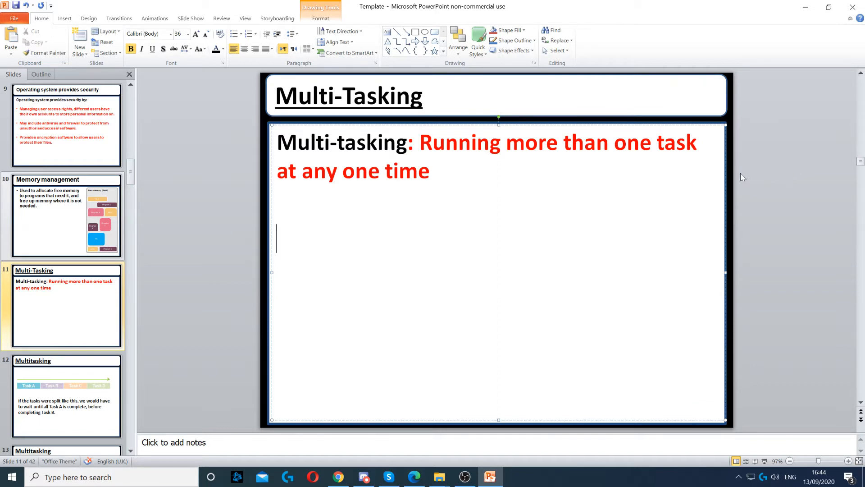
click(65, 396)
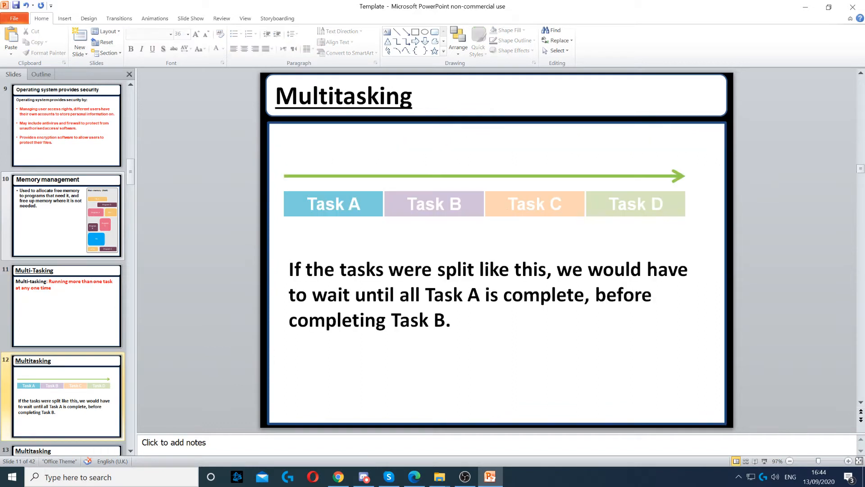
click(66, 396)
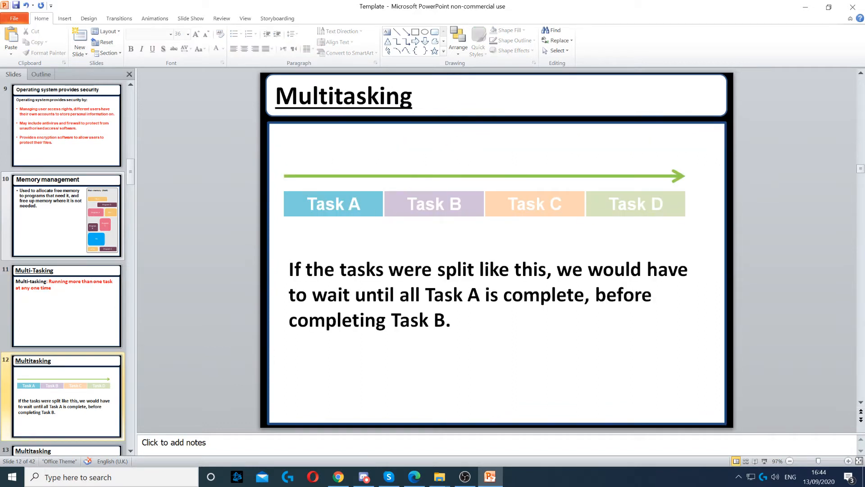
click(333, 204)
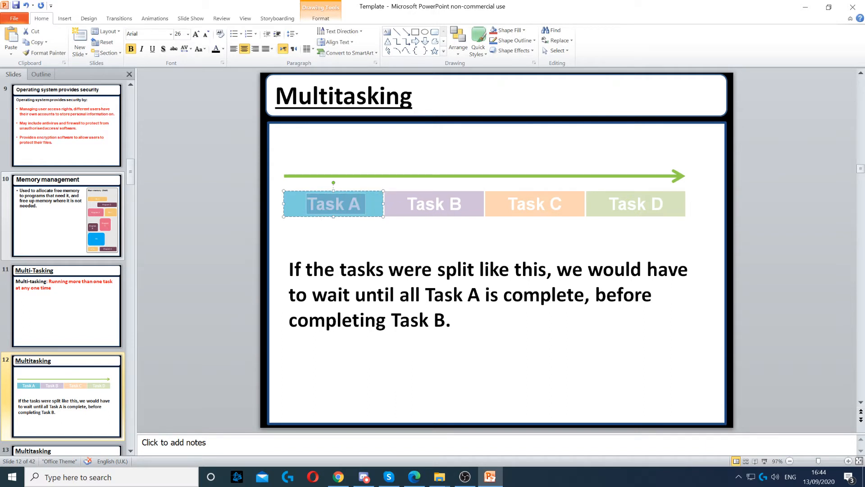
click(434, 204)
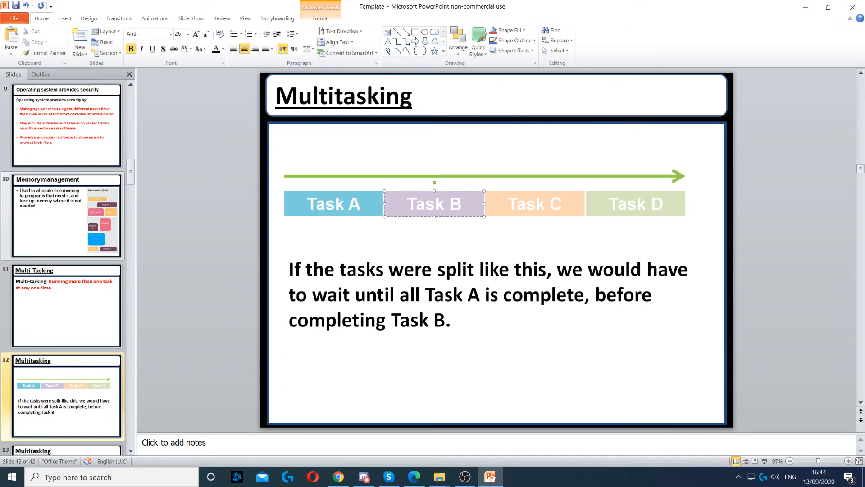
click(534, 204)
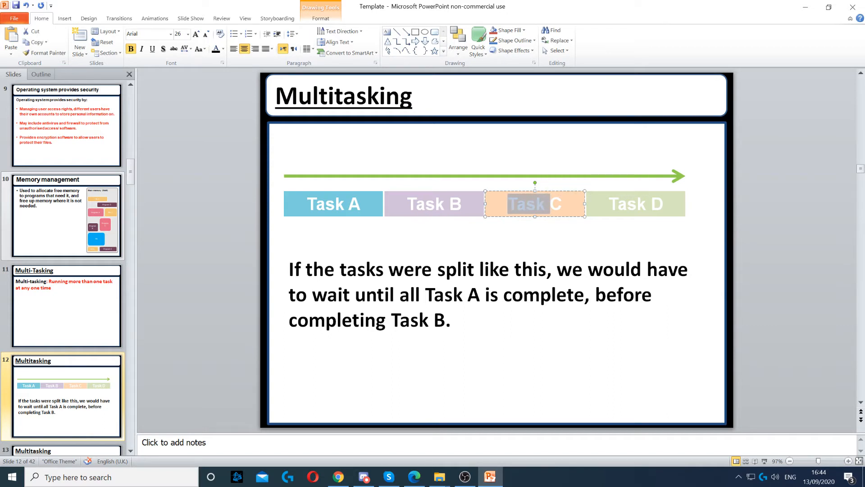
click(635, 204)
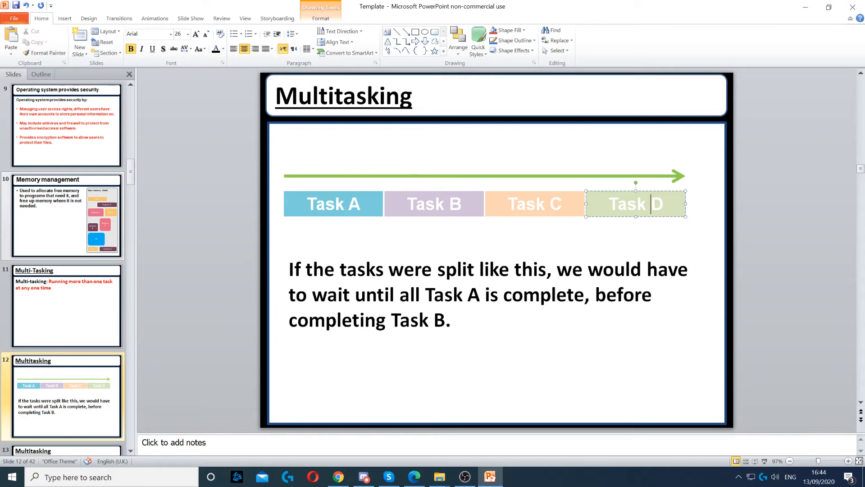
Move to the dividing CPU time slide, pick out the first A timeline block, then go to Peripheral Management.
click(221, 239)
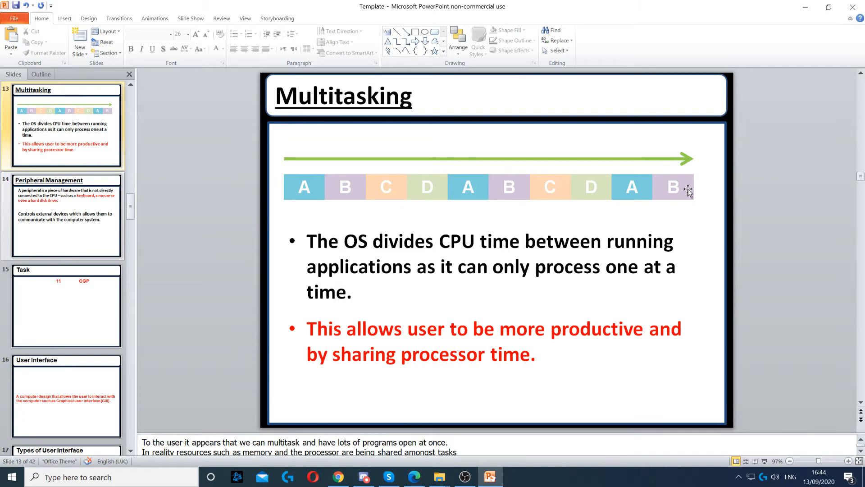
mouse_move(529, 183)
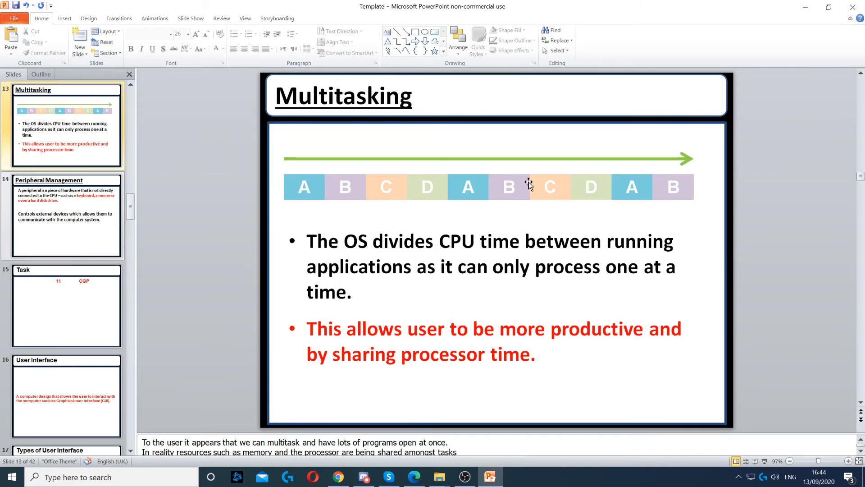
mouse_move(528, 183)
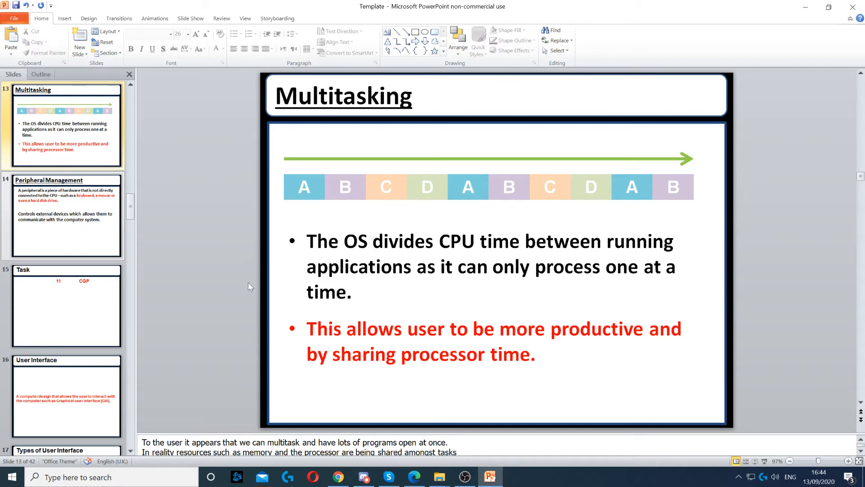
mouse_move(314, 229)
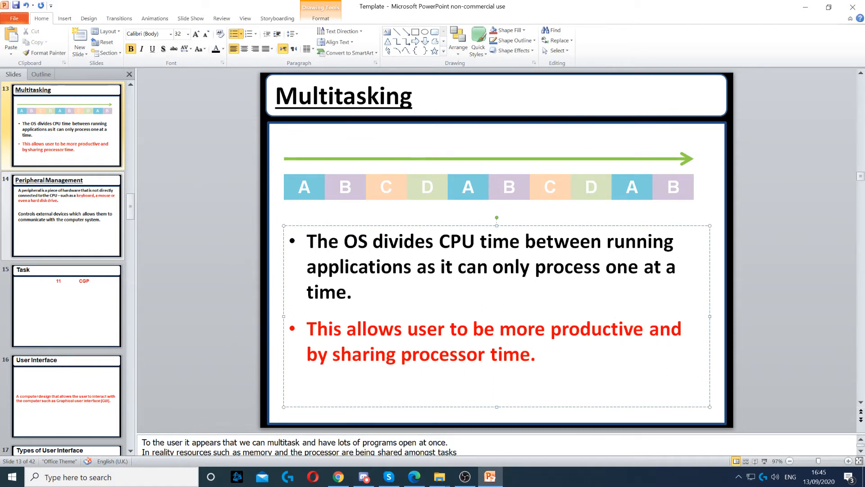
click(304, 187)
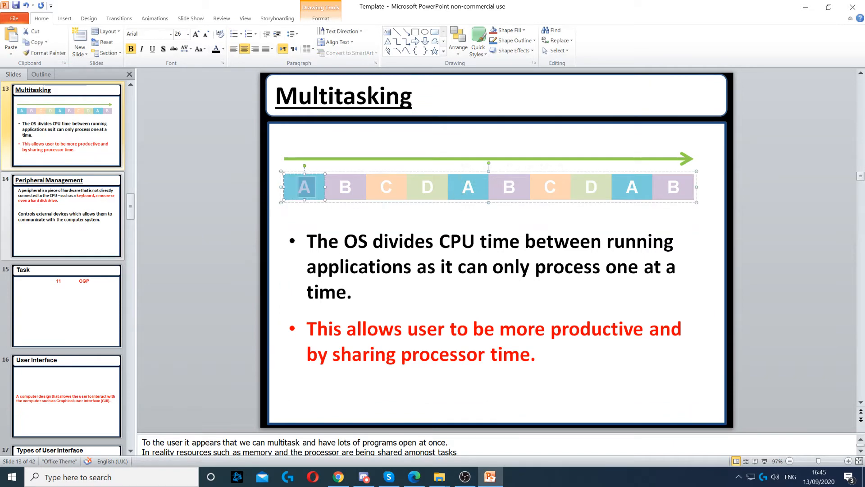
click(824, 343)
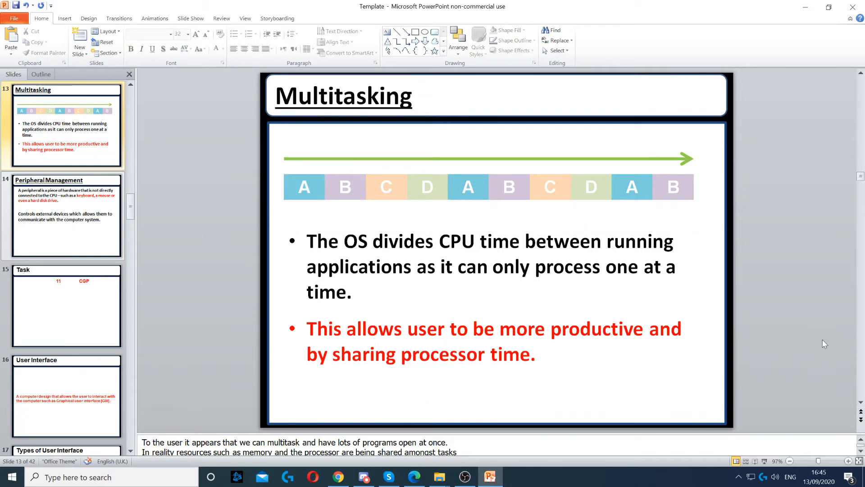
click(66, 215)
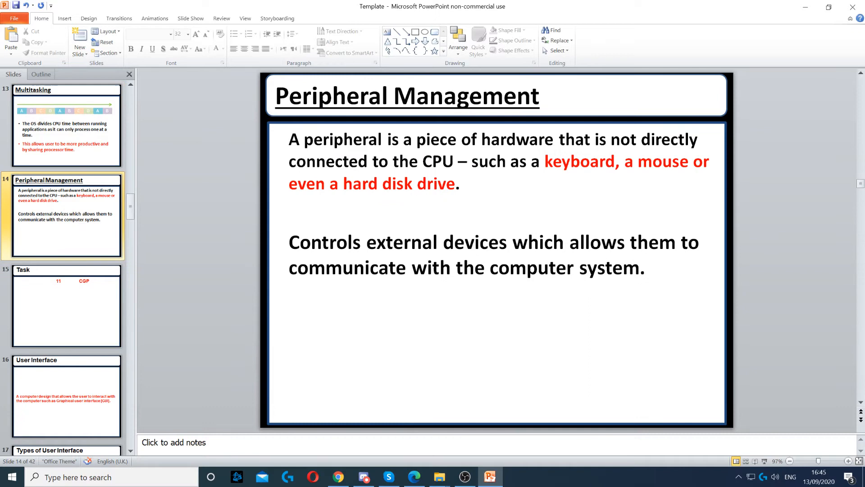
Move on from Peripheral Management to slide 16, the User Interface definition slide.
click(434, 242)
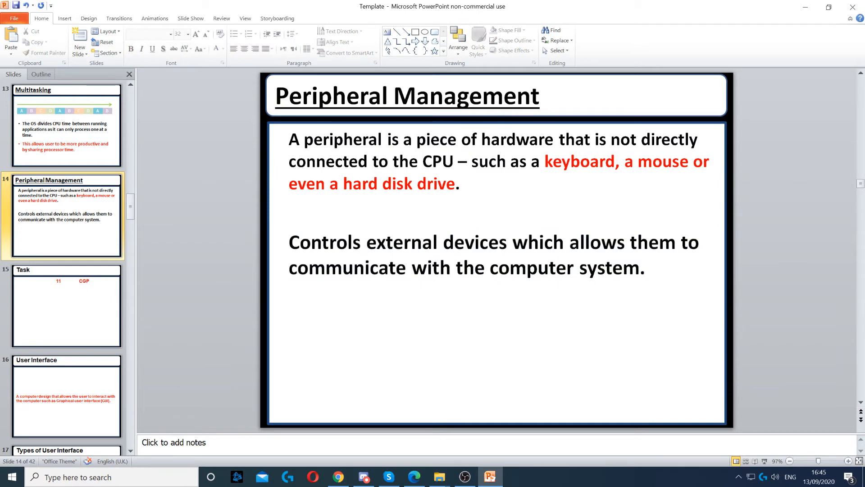
click(66, 397)
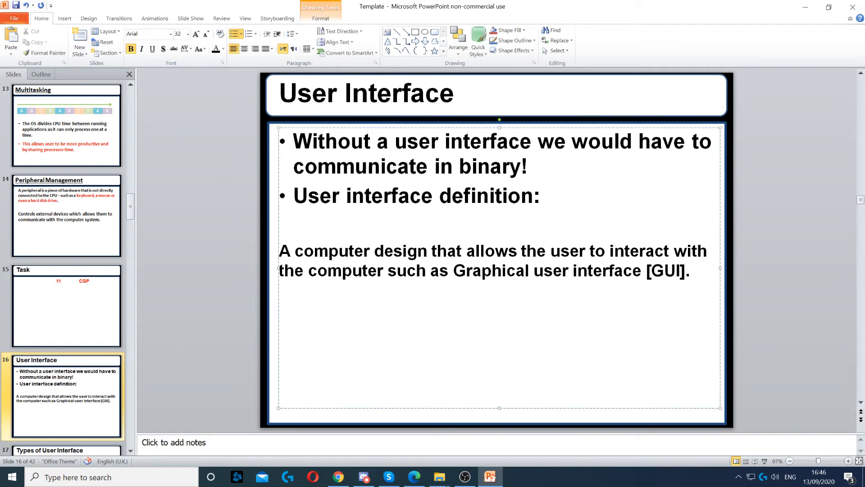
Colour the user interface definition red beside its heading, then go to slide 17, Types of User Interface.
click(224, 49)
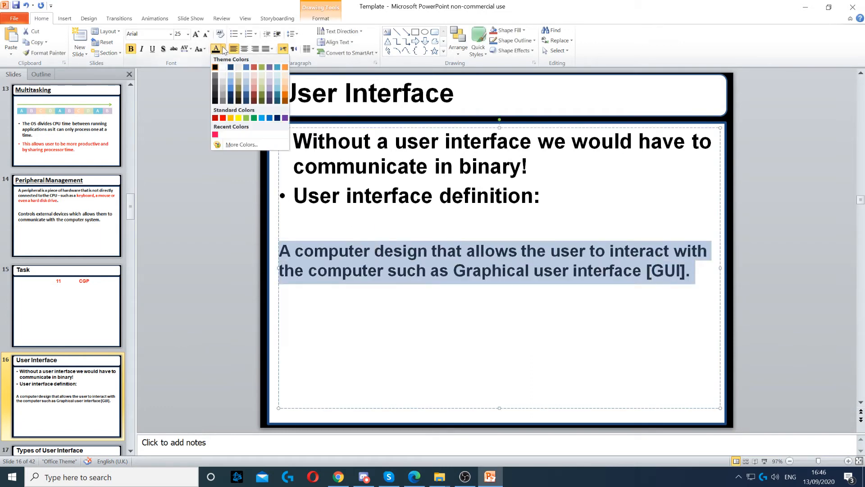
click(216, 117)
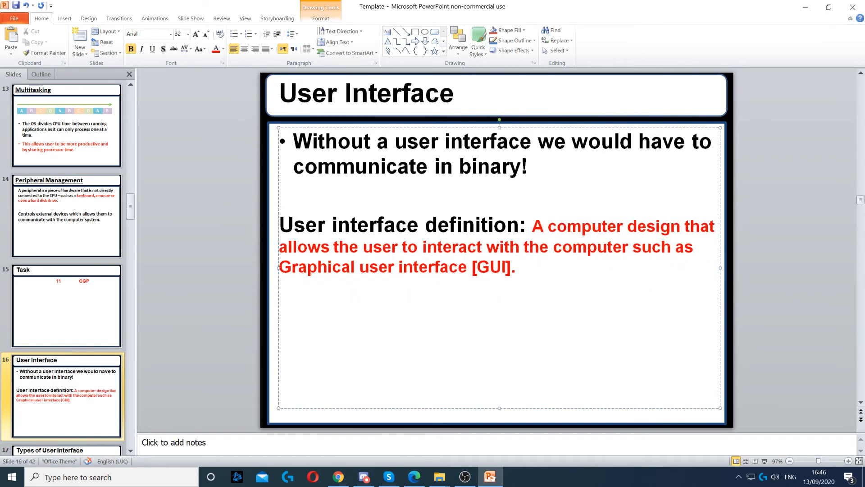
click(531, 225)
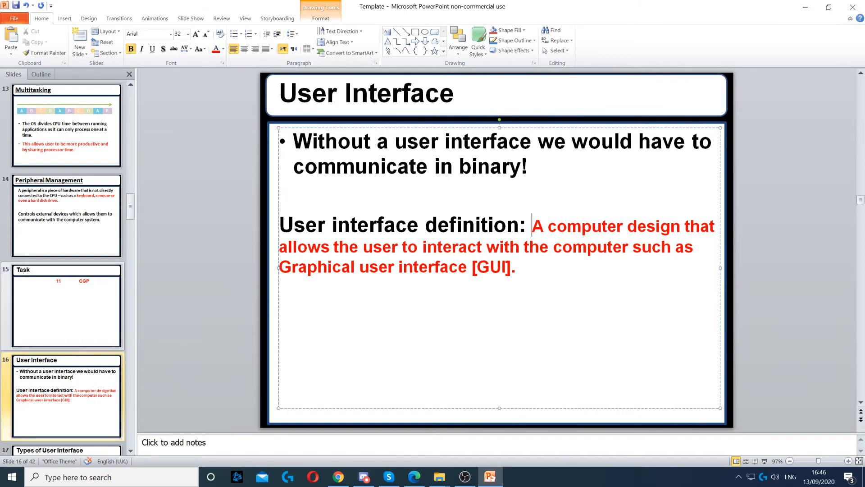
click(246, 262)
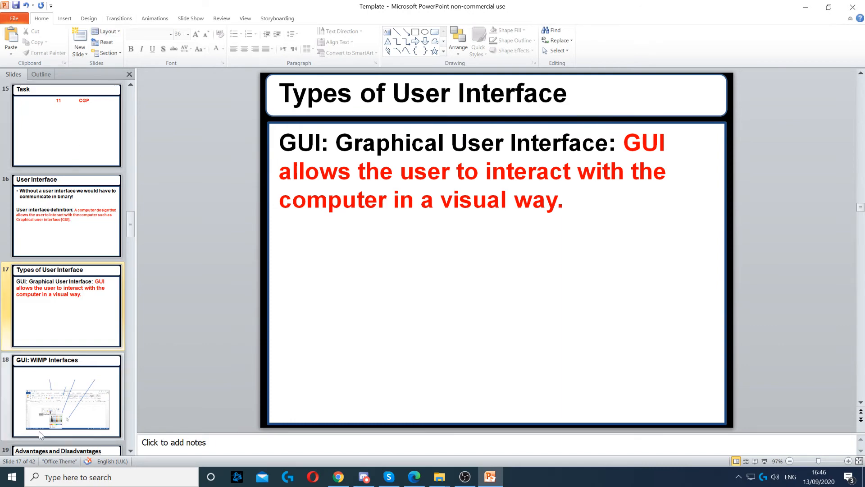
Advance to slide 18, GUI: WIMP Interfaces.
click(66, 398)
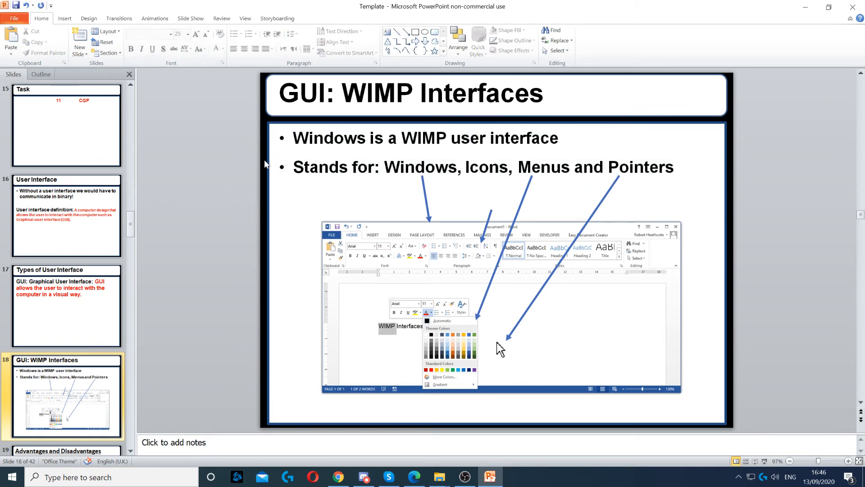
mouse_move(466, 215)
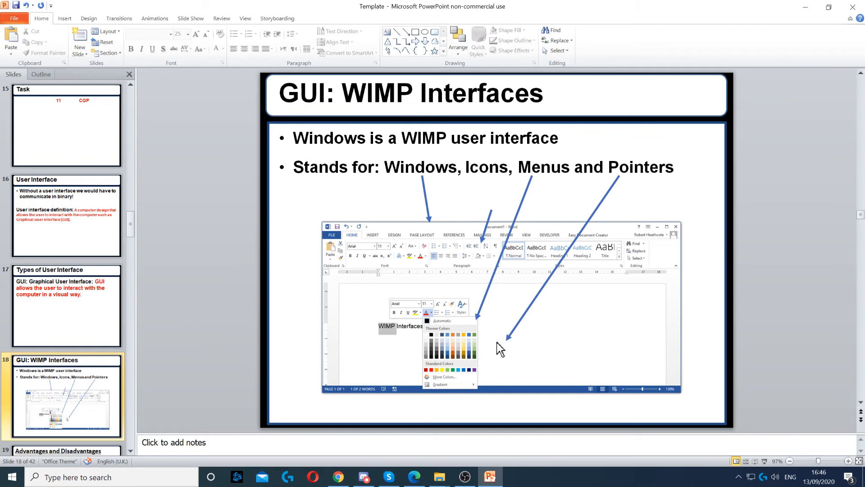
mouse_move(589, 245)
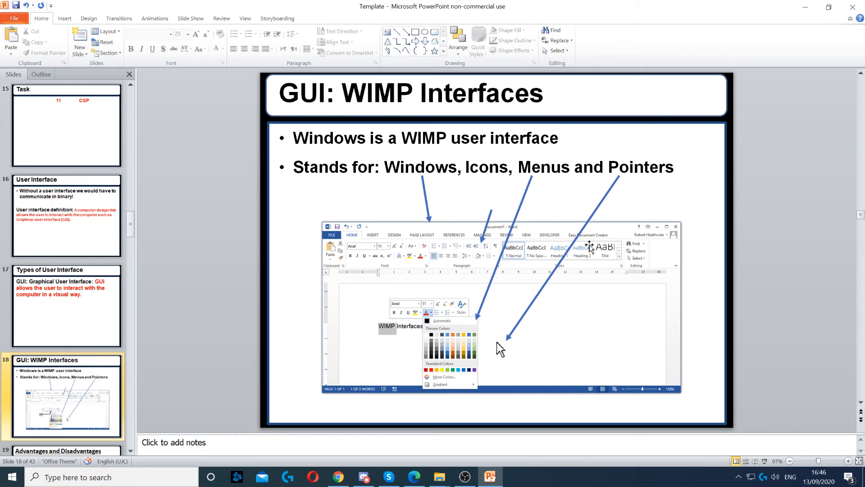
mouse_move(293, 300)
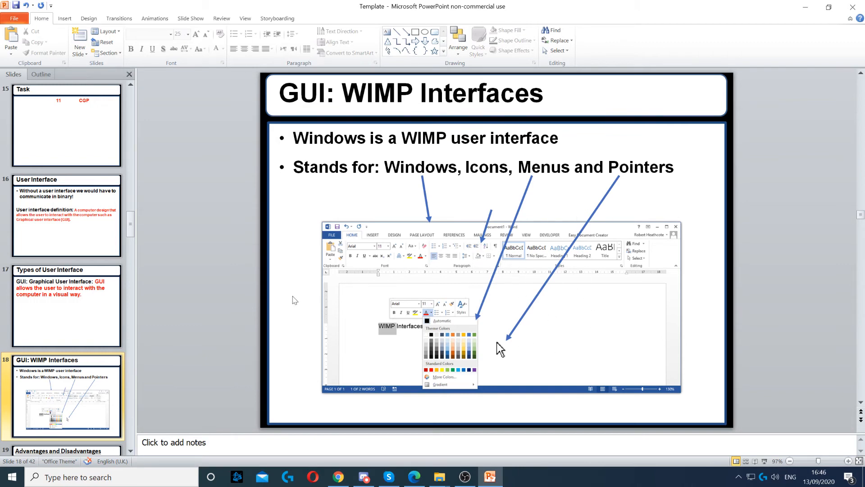
mouse_move(219, 288)
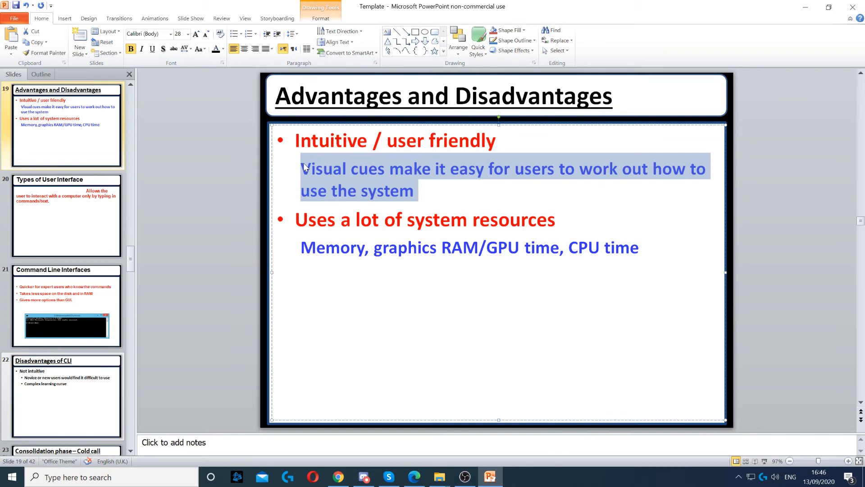
Clear the highlights on the GUI advantages slide and advance to slide 20 defining the Command Line Interface.
click(412, 190)
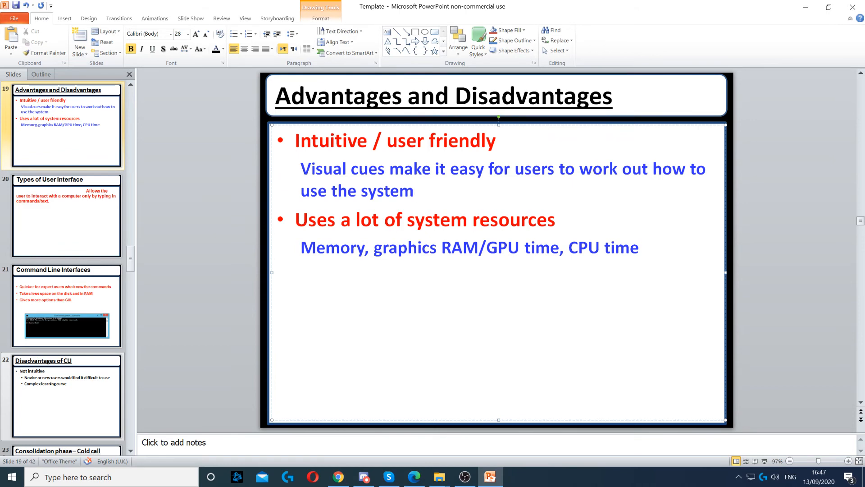
triple_click(425, 220)
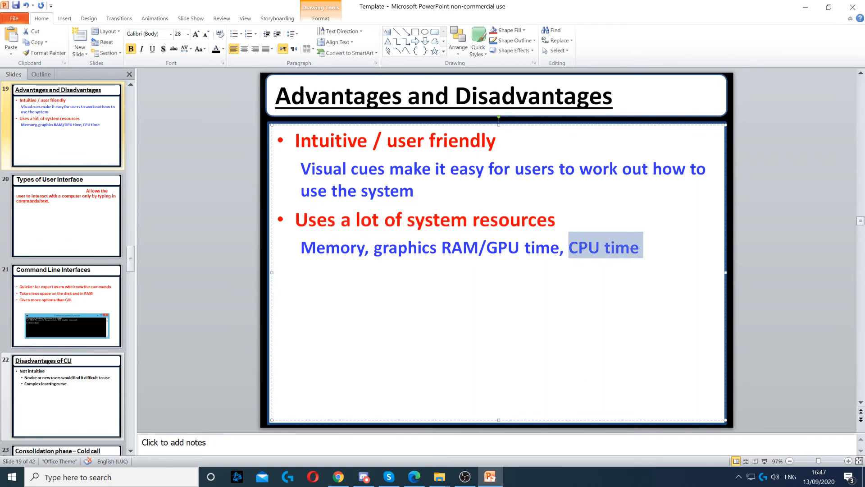
click(772, 260)
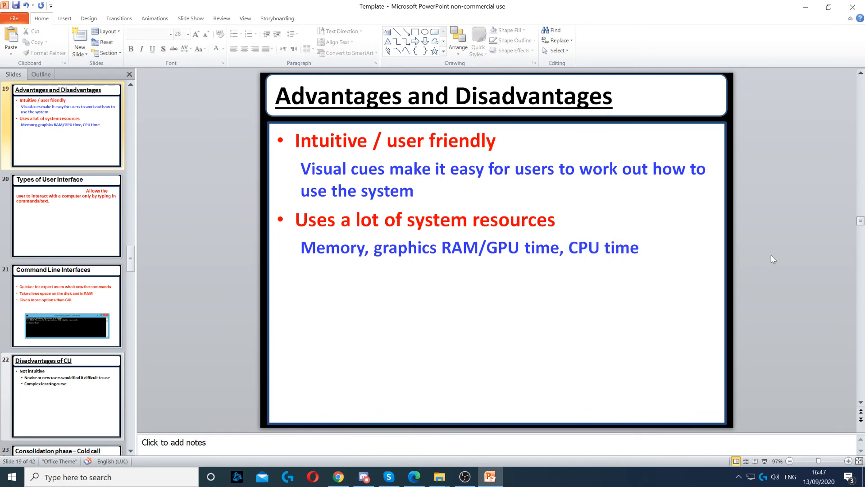
mouse_move(768, 369)
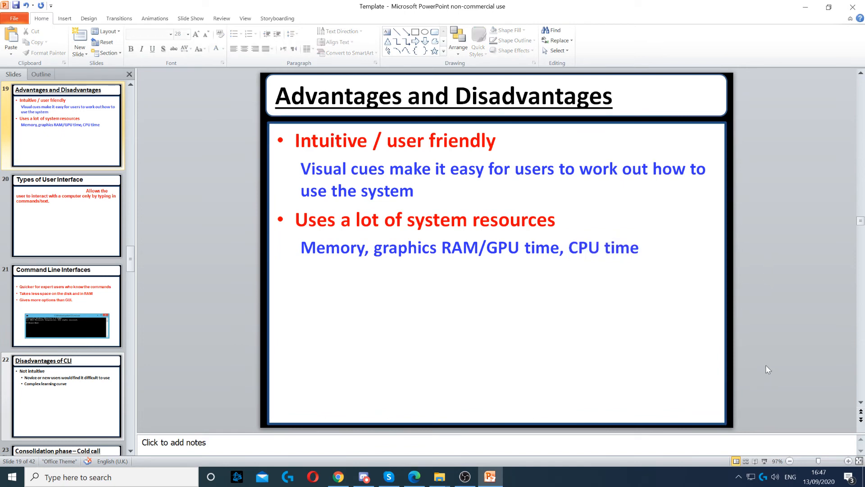
click(66, 215)
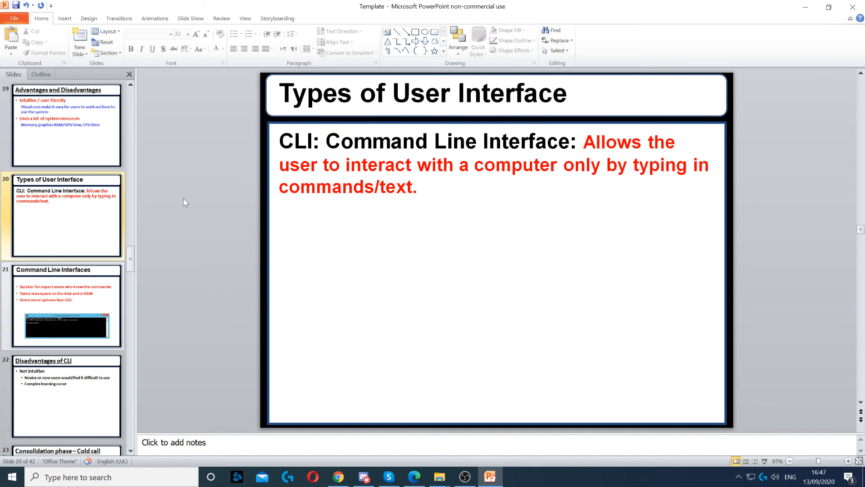
Advance to slide 21, Command Line Interfaces, and start the Advantages: heading above its bullet points.
click(66, 306)
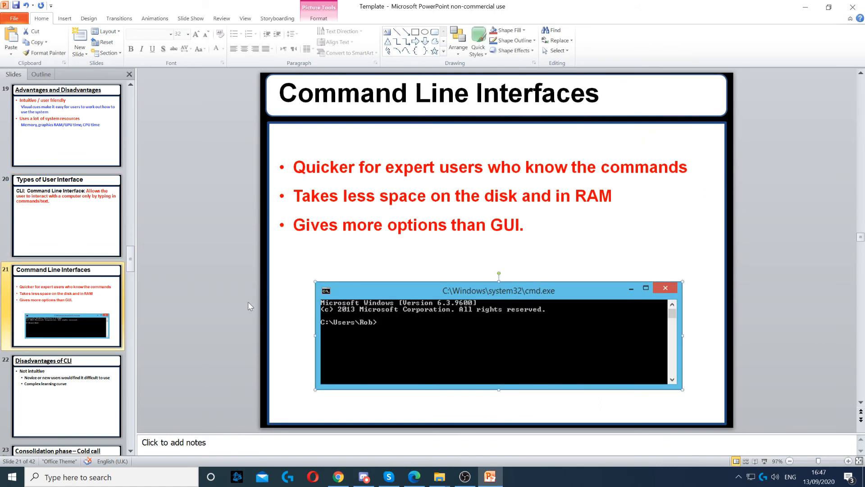
mouse_move(309, 330)
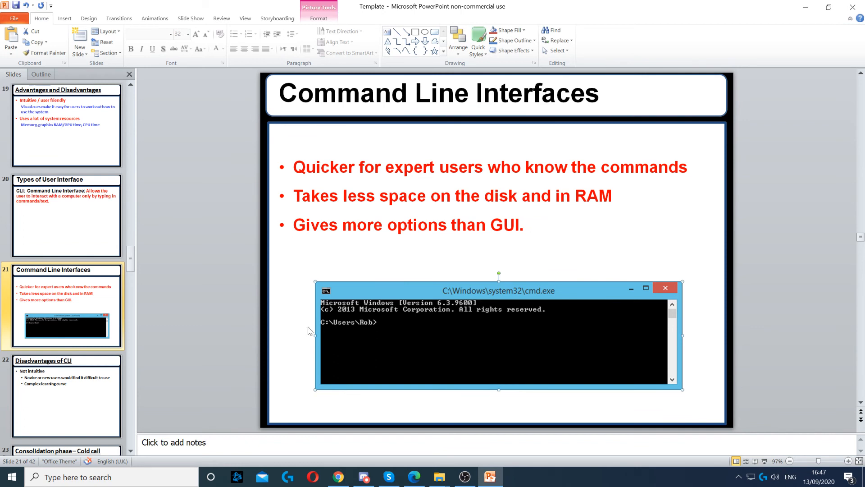
mouse_move(536, 338)
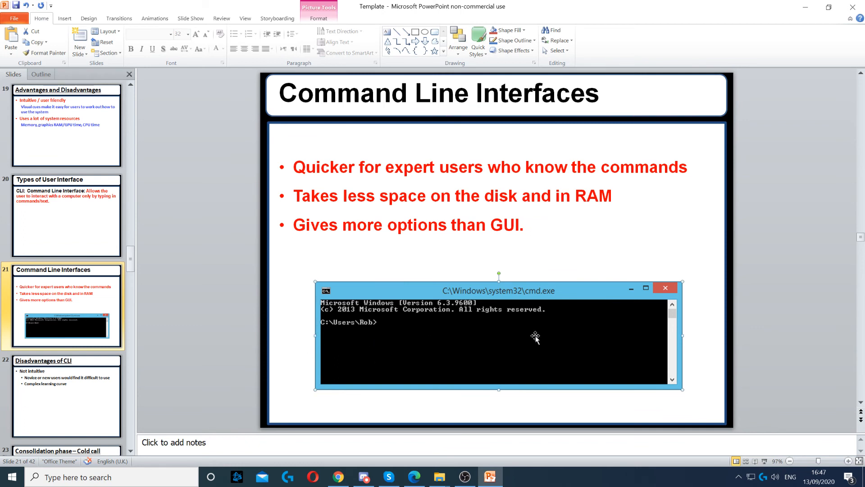
mouse_move(770, 282)
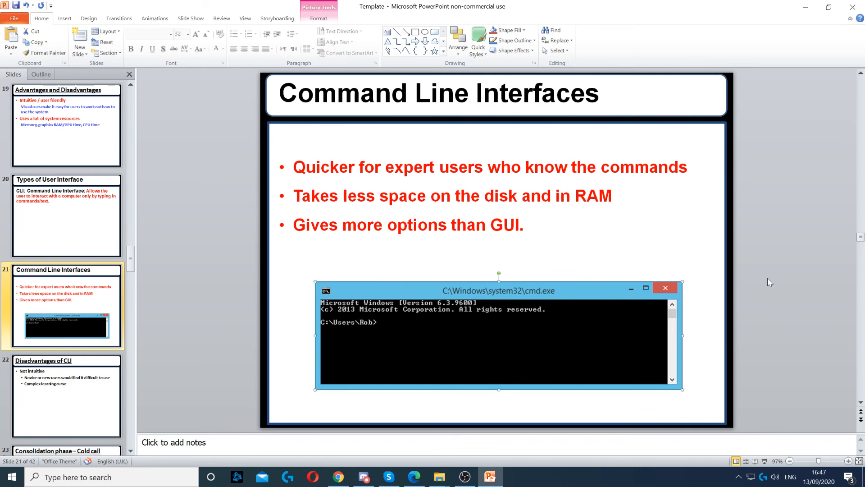
mouse_move(542, 315)
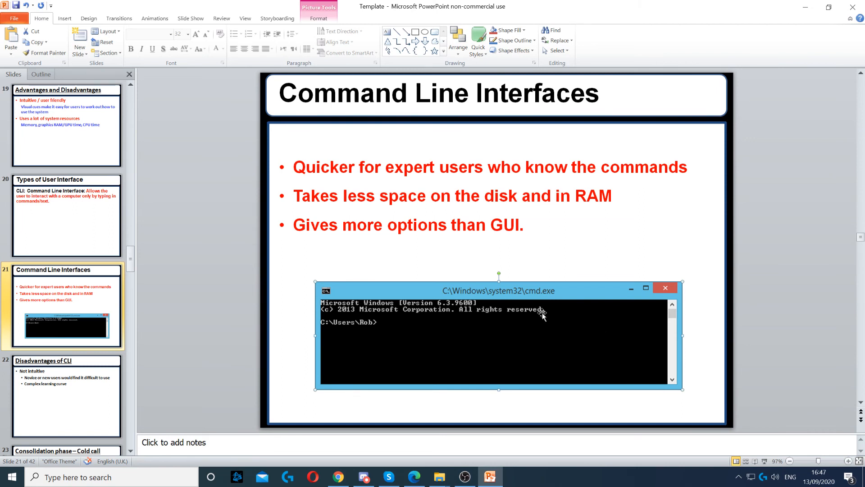
mouse_move(541, 315)
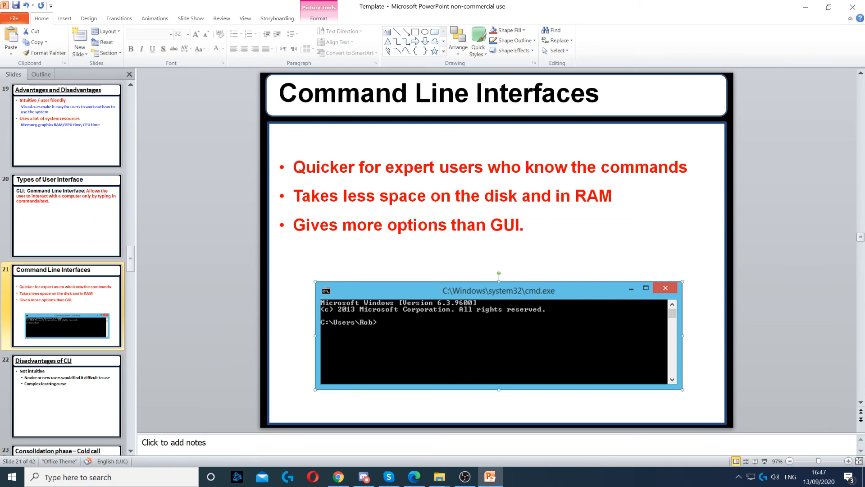
click(227, 170)
text(Advantages:)
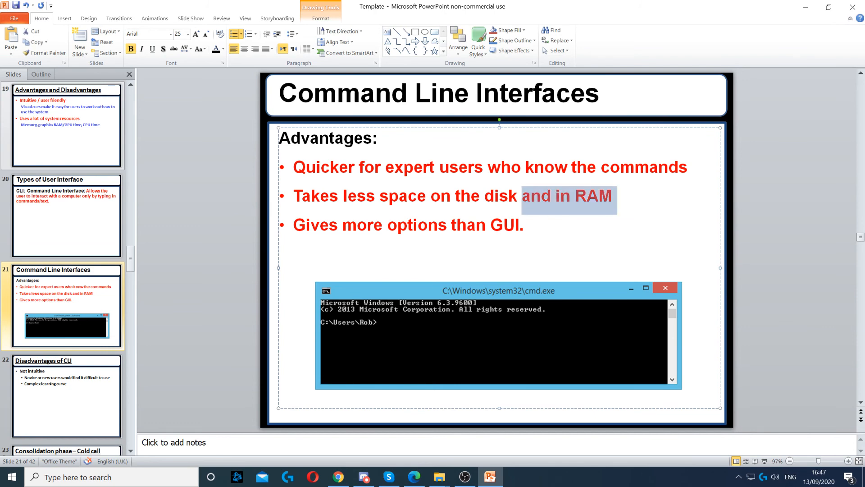
Deselect the text box and go to slide 22, Disadvantages of CLI.
click(455, 224)
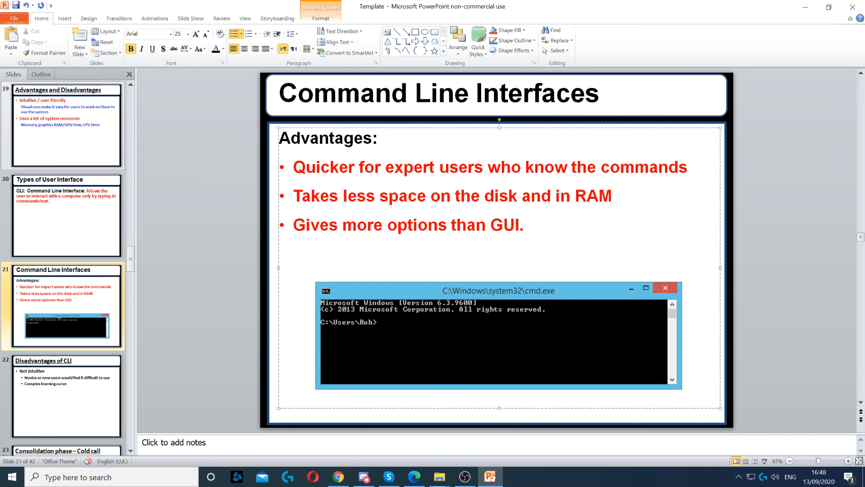
double_click(313, 196)
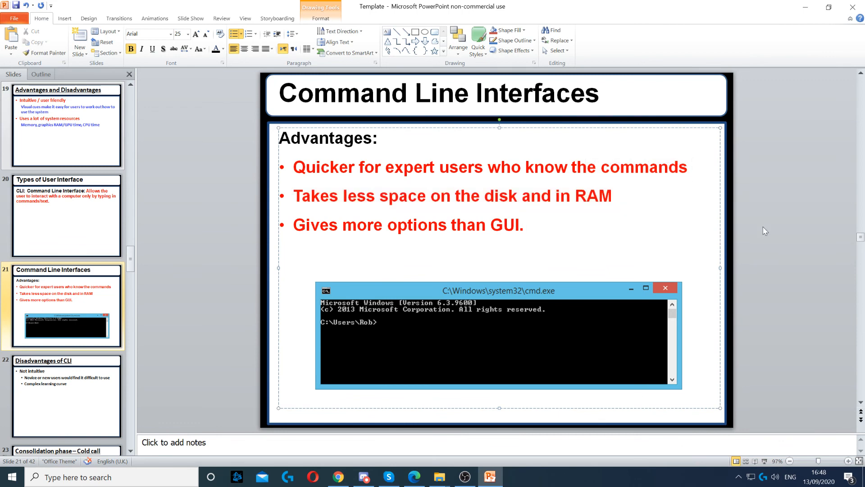
click(65, 397)
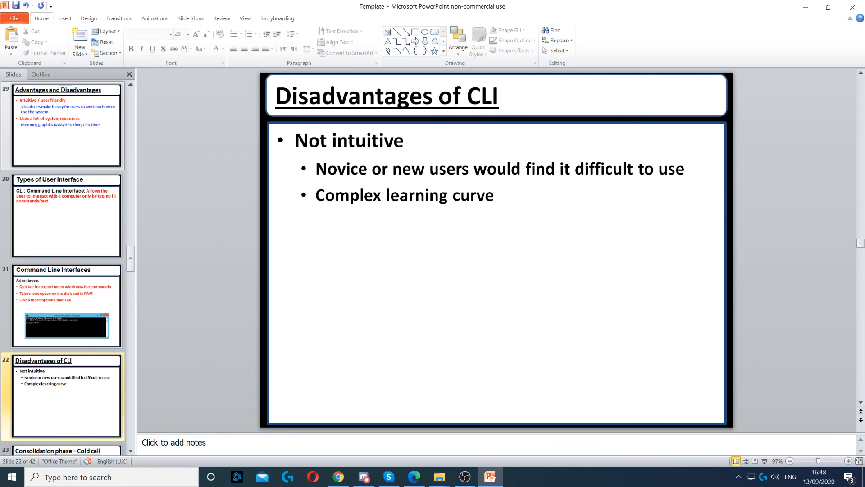
mouse_move(170, 159)
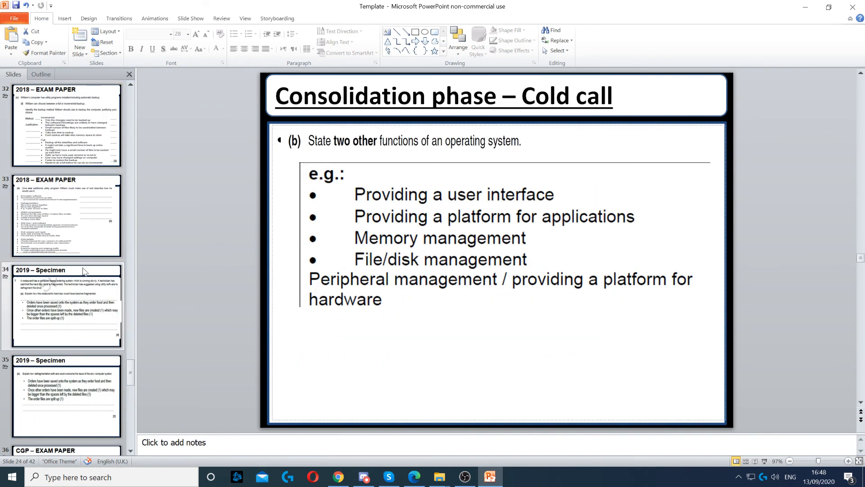
Scroll the Slides pane toward slide 24, Consolidation phase – Cold call.
scroll(up, 3)
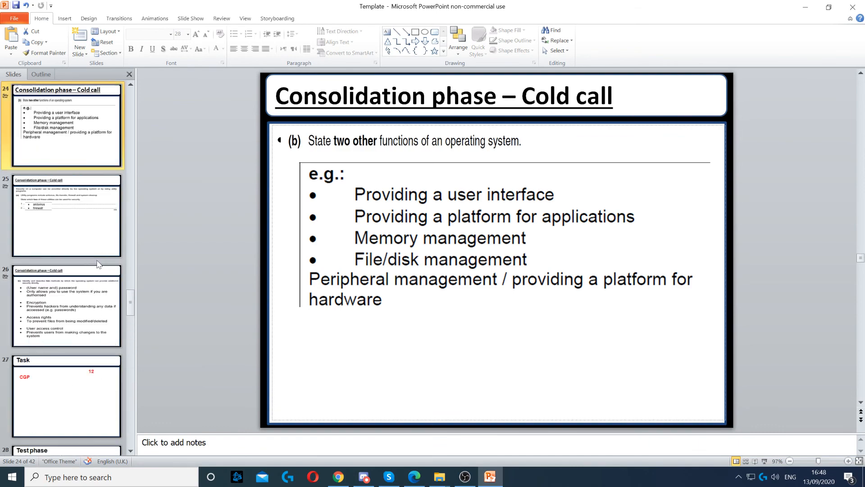